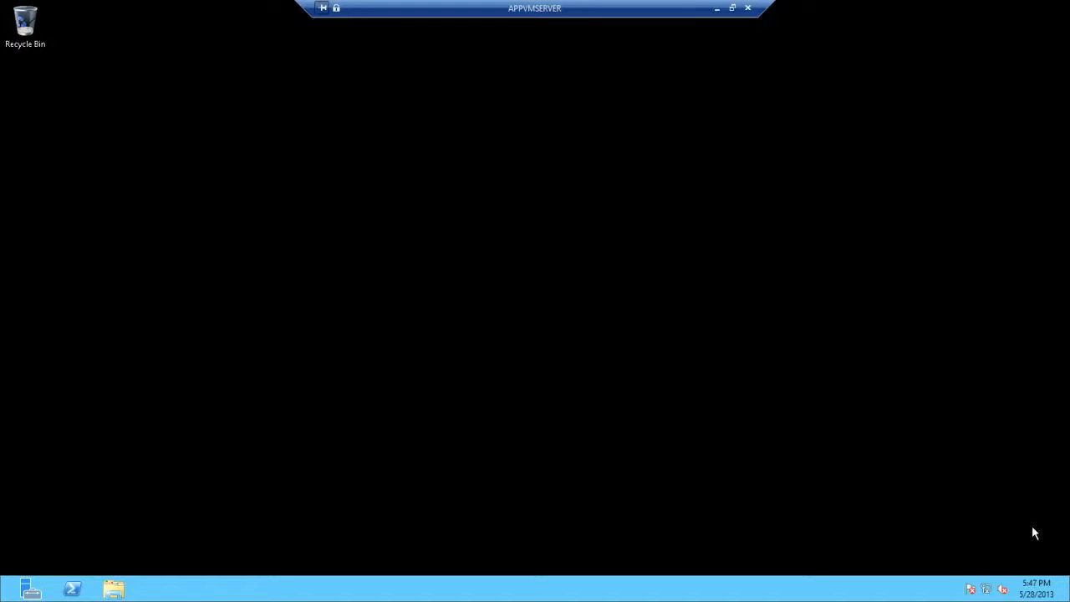
pyautogui.moveTo(1015, 531)
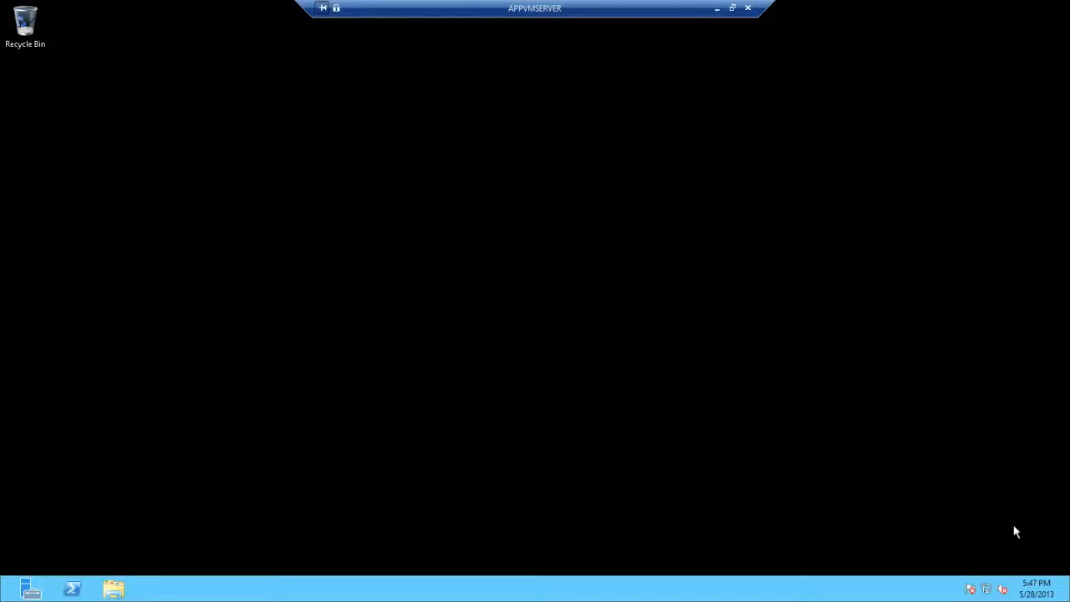
pyautogui.moveTo(160, 592)
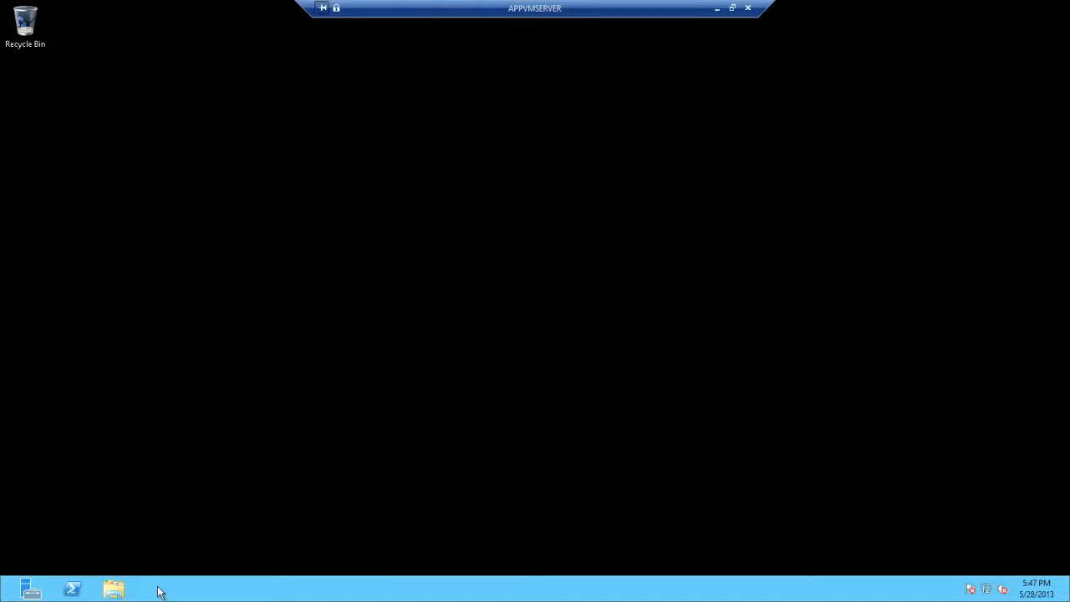
pyautogui.moveTo(114, 589)
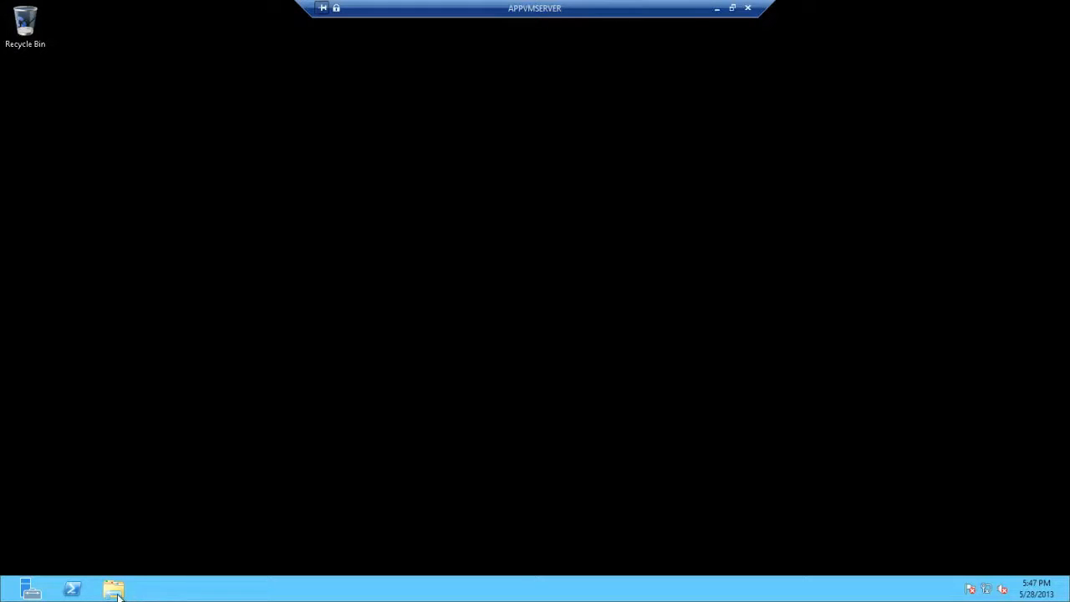
# Launch setup from the MDOP 2013 disc in DVD Drive (D:) via File Explorer.
pyautogui.click(115, 590)
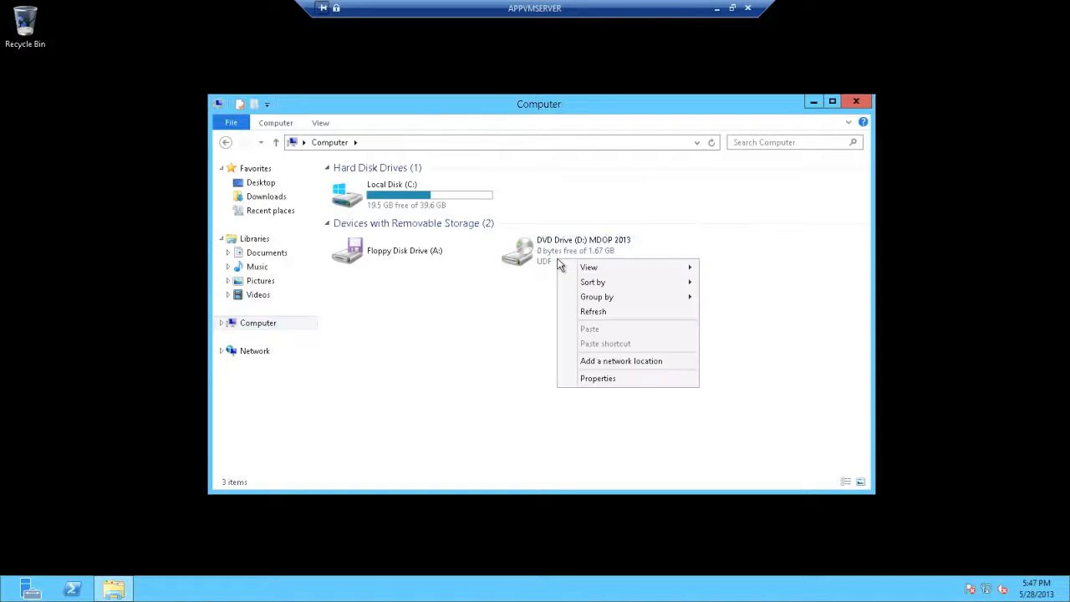
pyautogui.moveTo(529, 261)
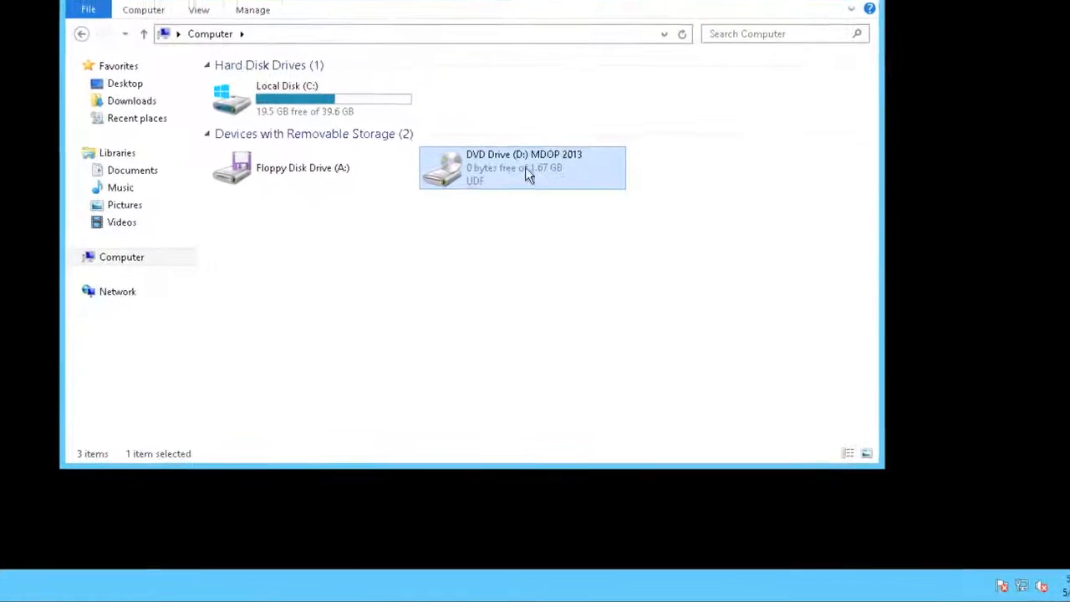
pyautogui.rightClick(523, 167)
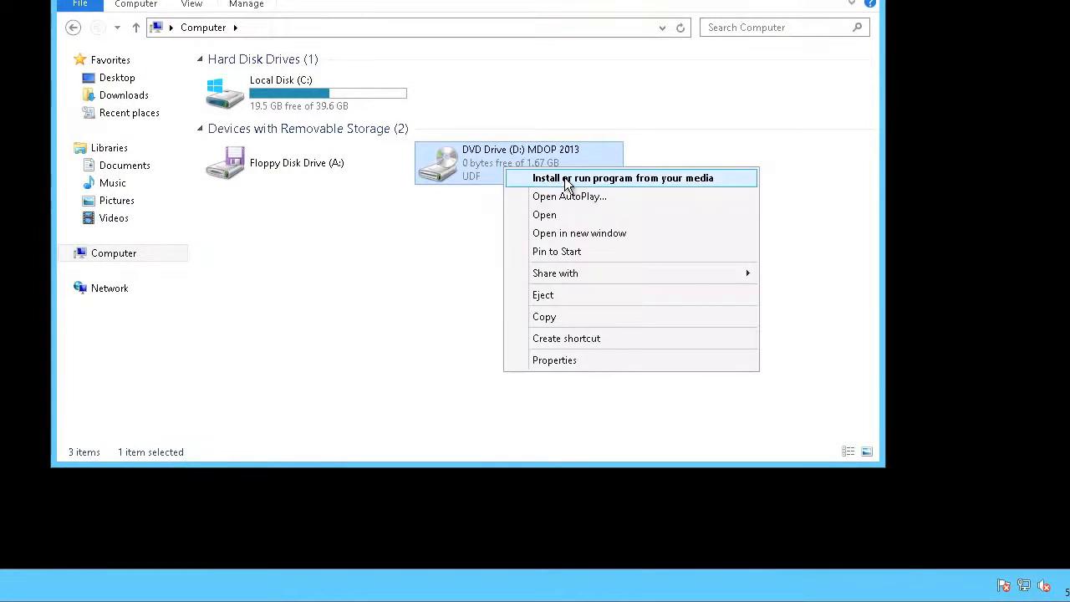
pyautogui.click(623, 178)
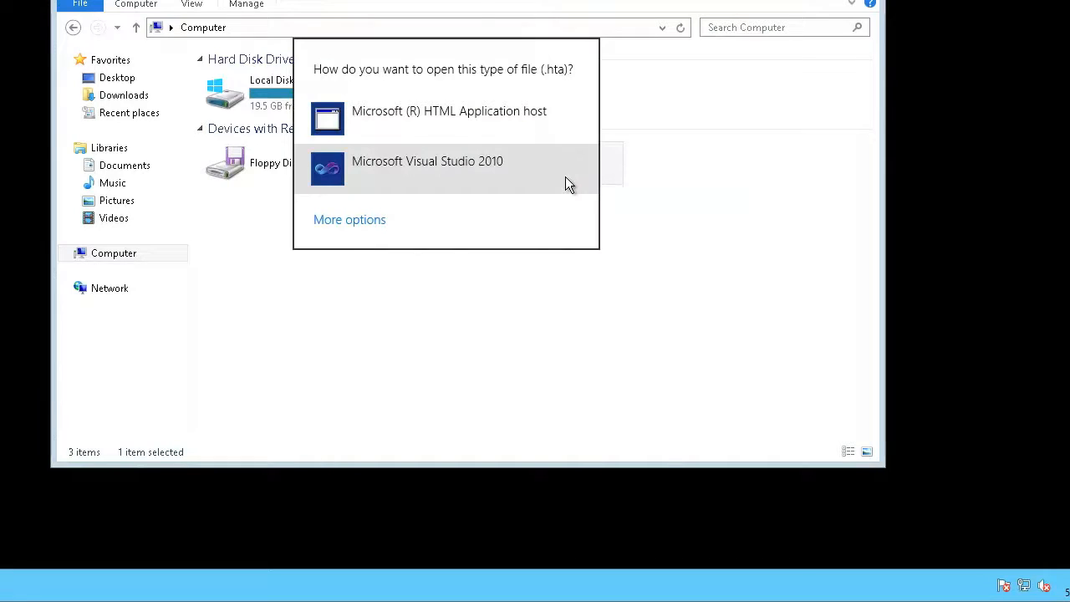
pyautogui.moveTo(445, 117)
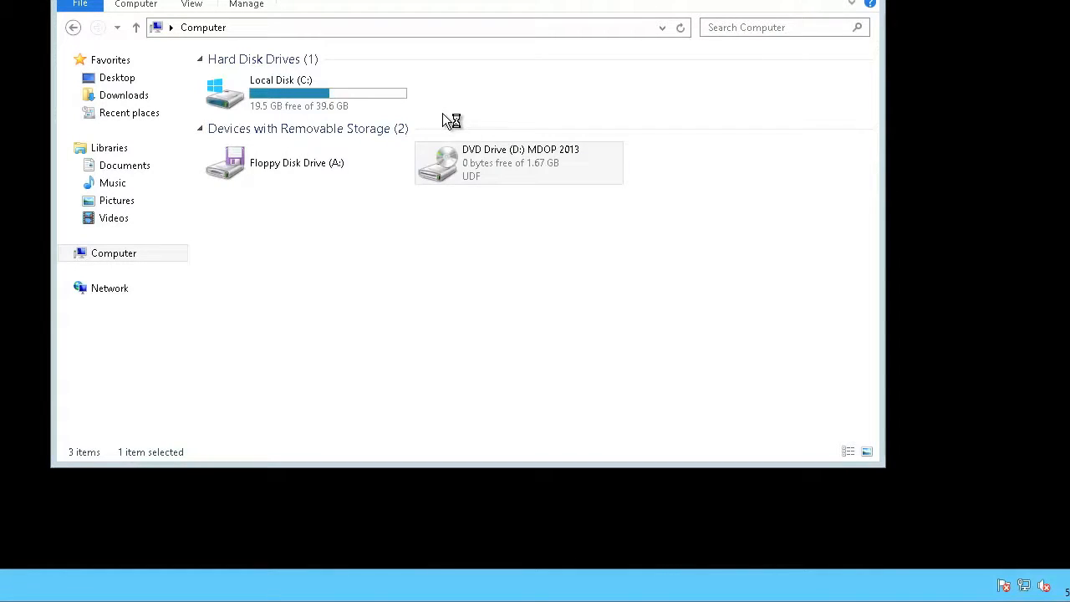
pyautogui.doubleClick(518, 162)
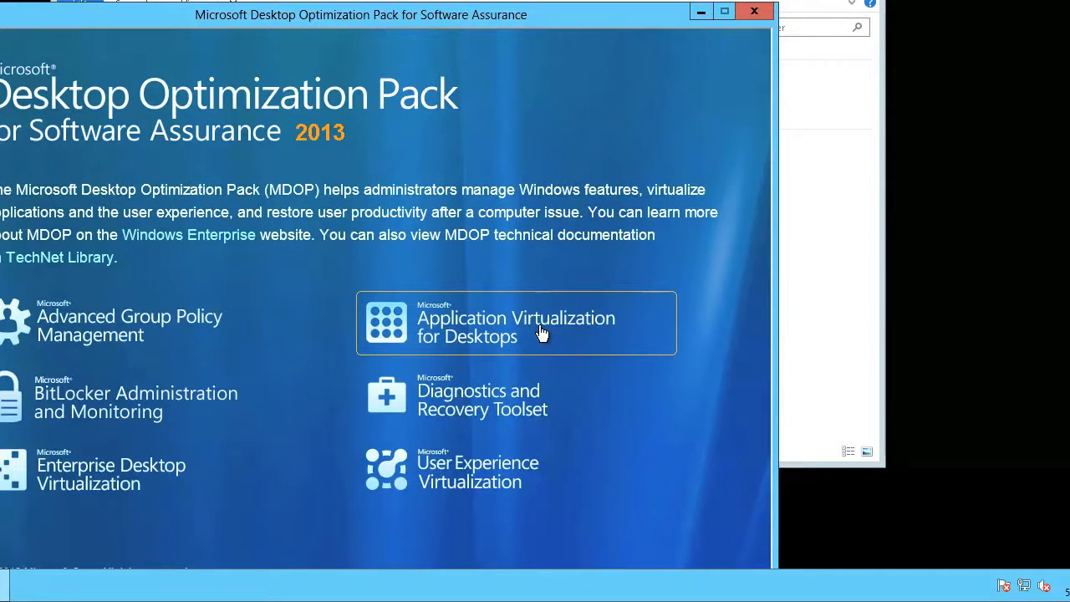
pyautogui.moveTo(531, 337)
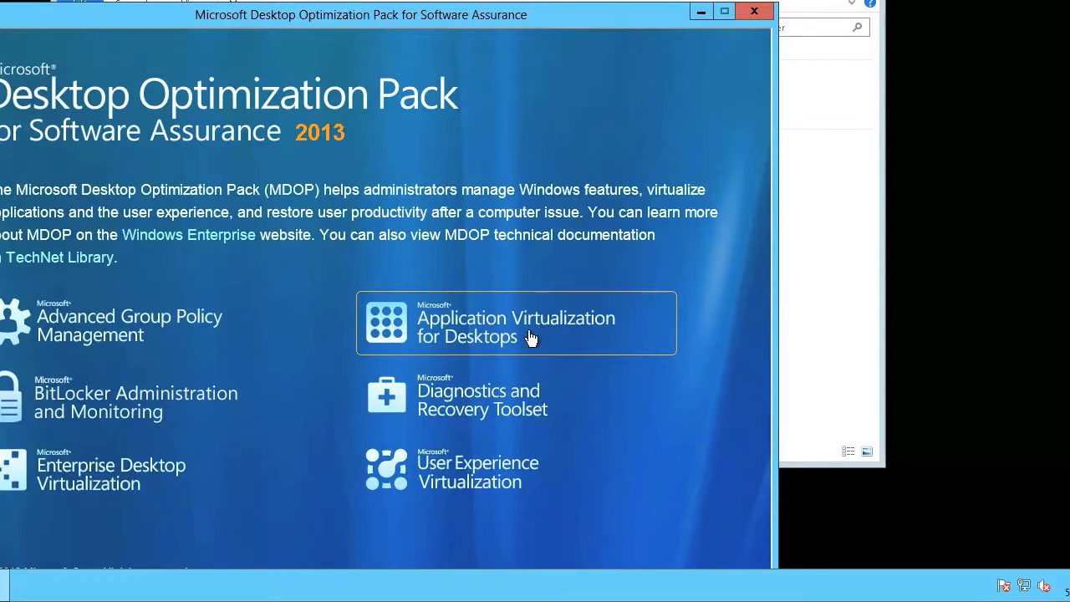
# Open Application Virtualization for Desktops and start the App-V 5.0 SP1 Server installer.
pyautogui.click(516, 323)
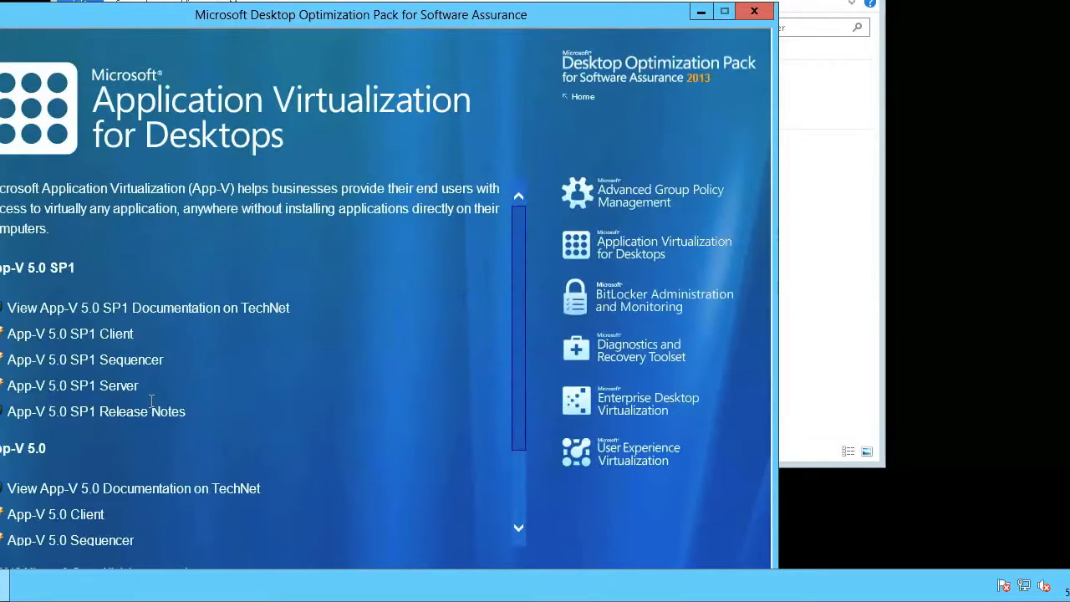
pyautogui.moveTo(72, 385)
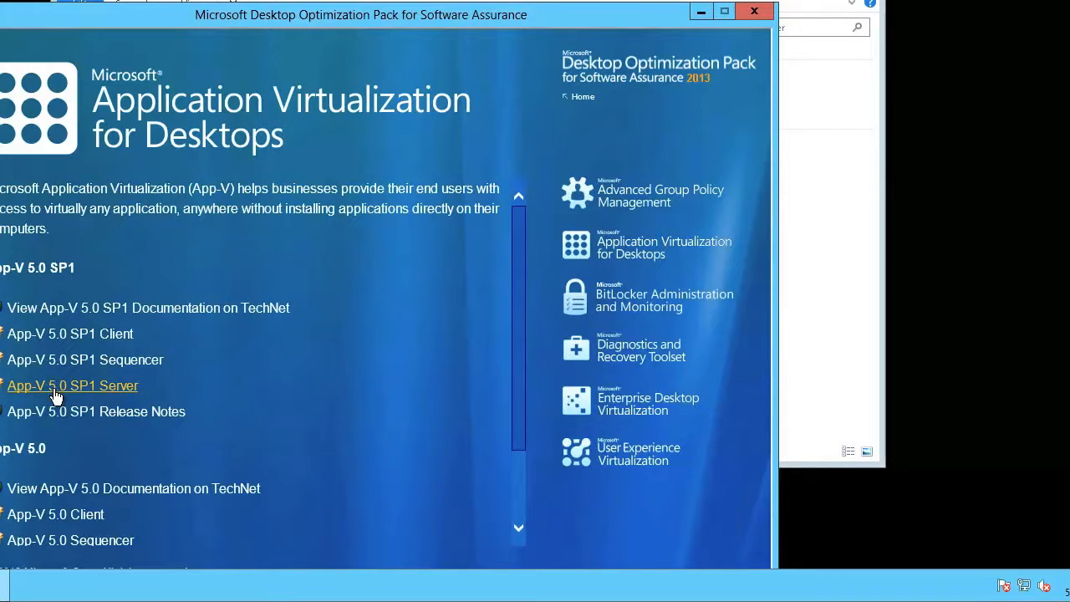
pyautogui.click(72, 385)
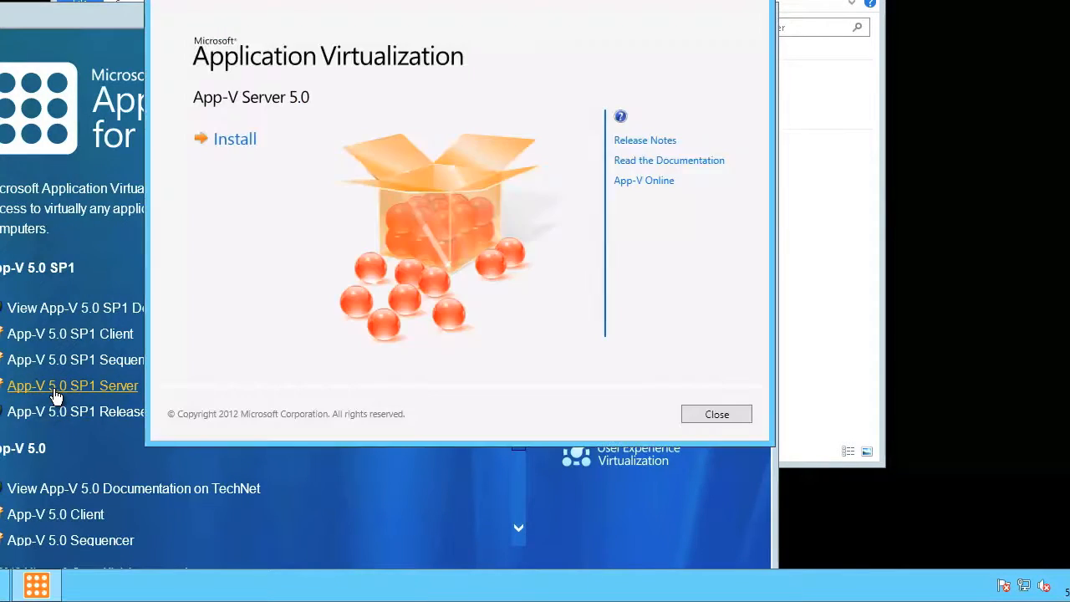
pyautogui.moveTo(249, 155)
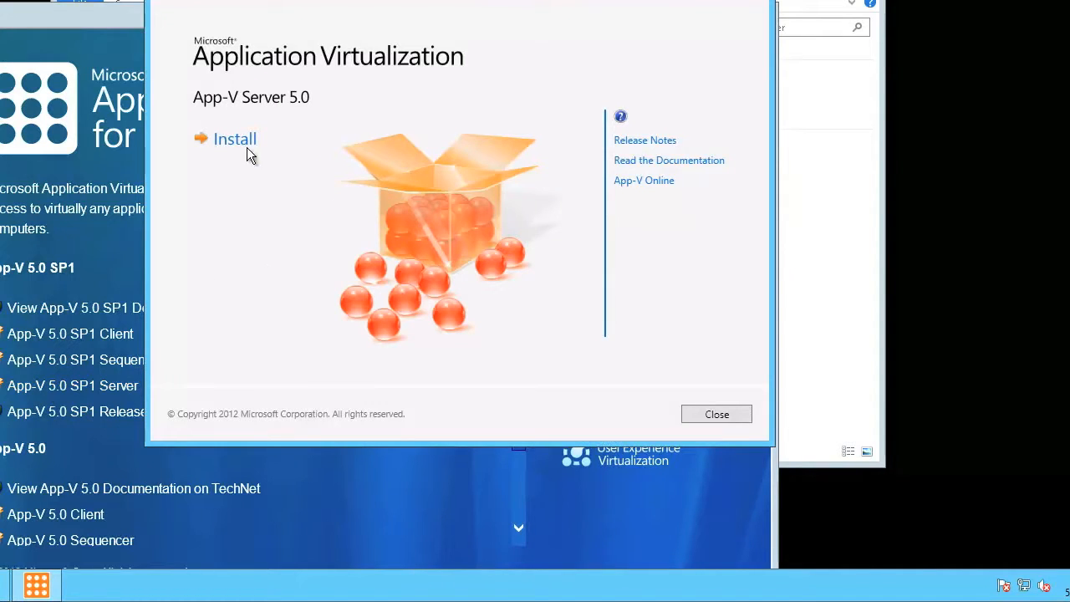
# Begin installing, accept the license terms, and decline Microsoft Update.
pyautogui.click(234, 139)
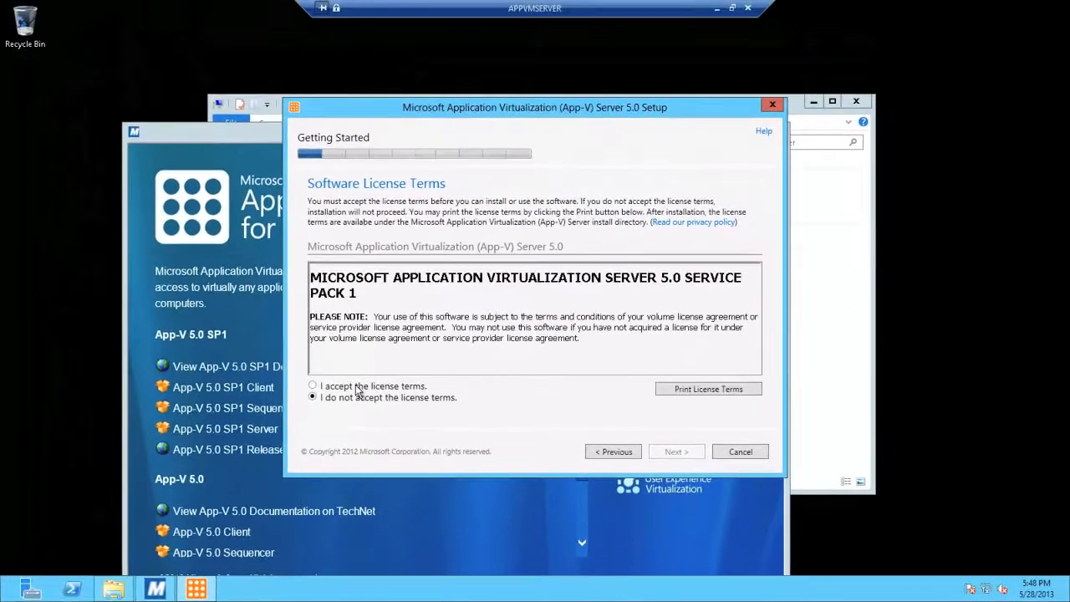
pyautogui.click(312, 385)
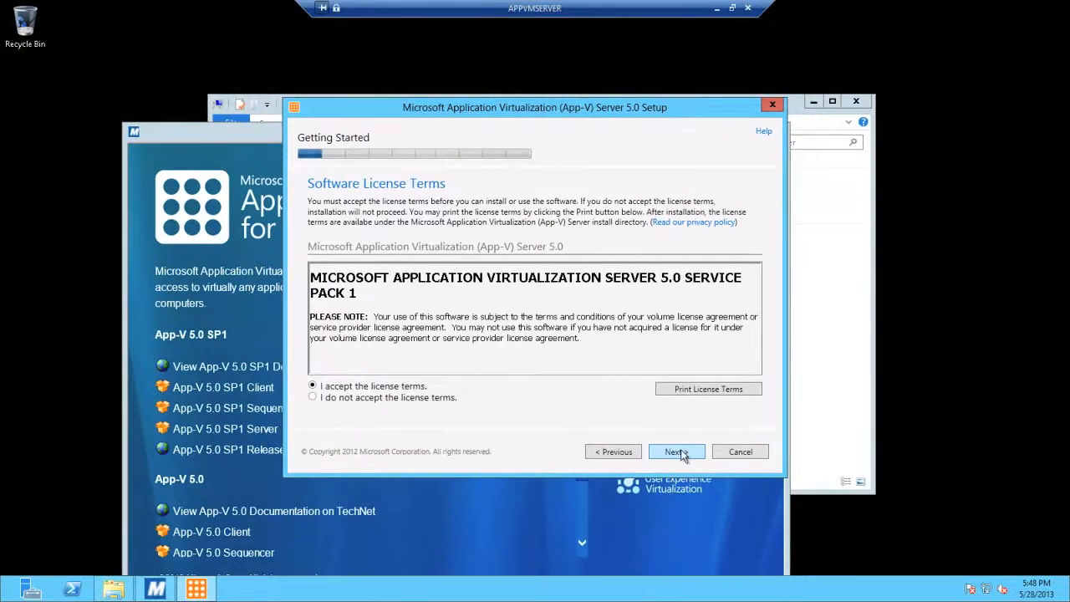
pyautogui.click(674, 451)
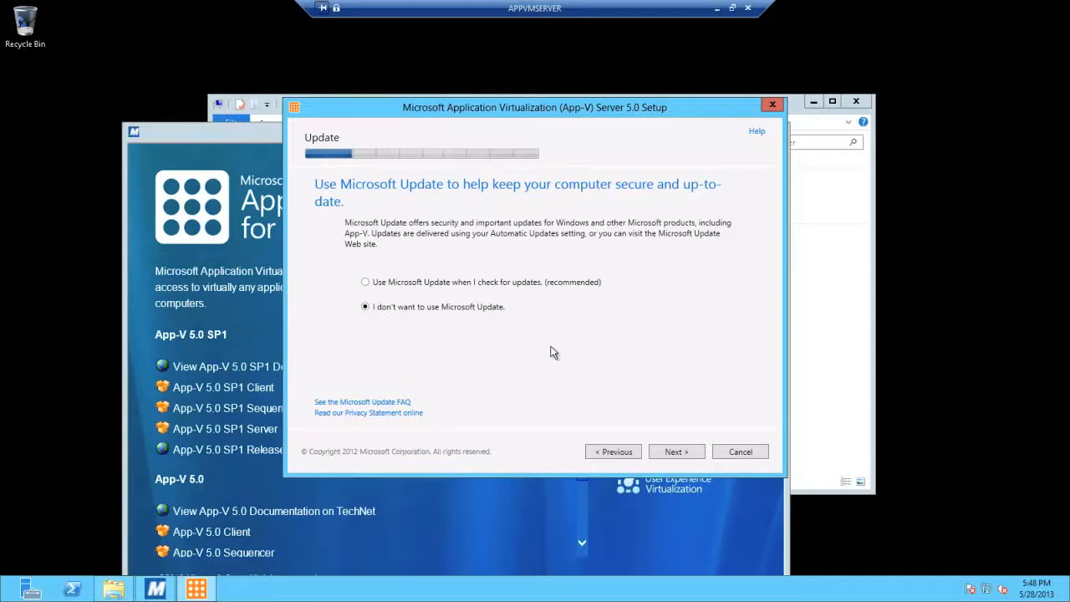
pyautogui.click(676, 452)
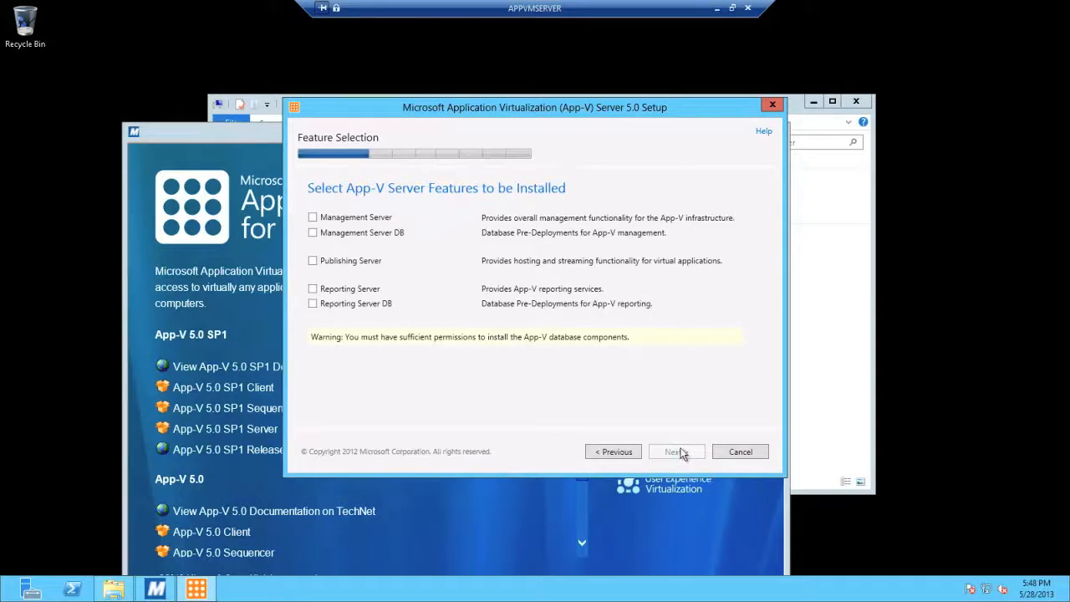
# Select Management, Management DB, Publishing, Reporting and Reporting DB features, then continue.
pyautogui.click(313, 217)
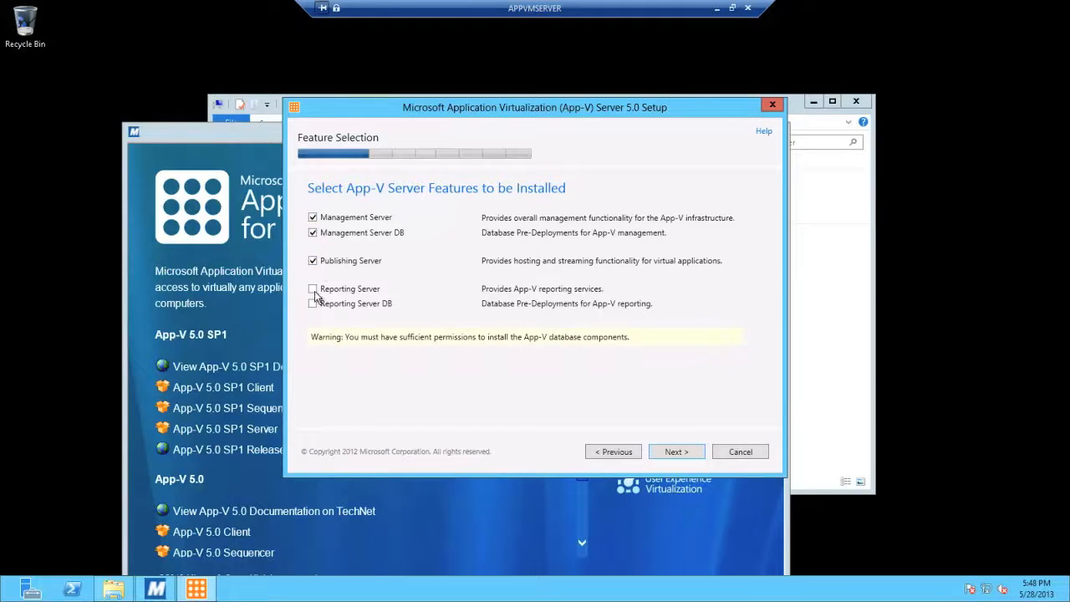
pyautogui.click(313, 288)
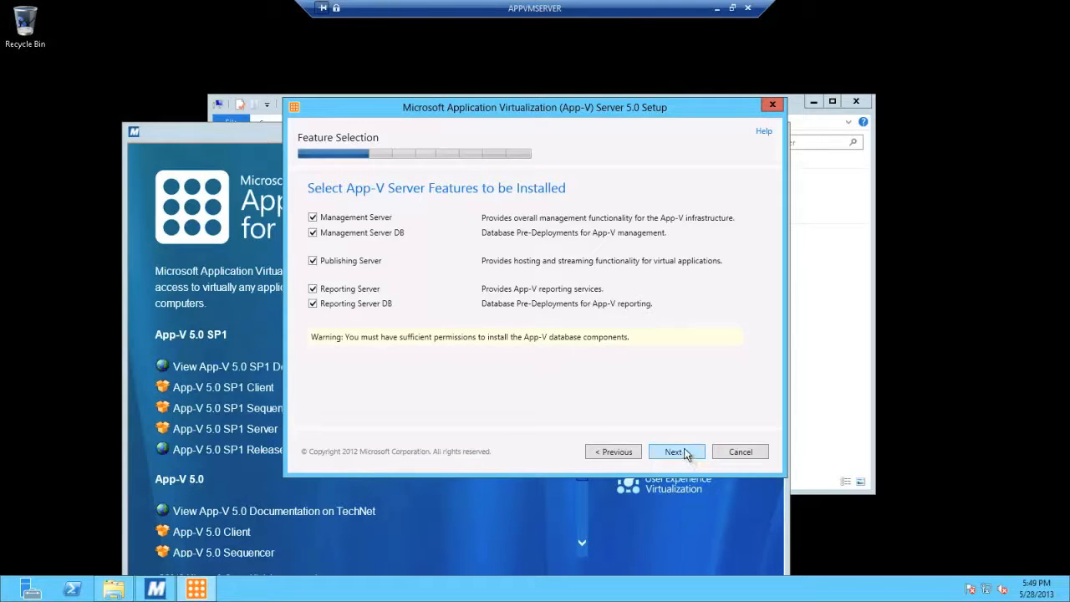
pyautogui.click(676, 452)
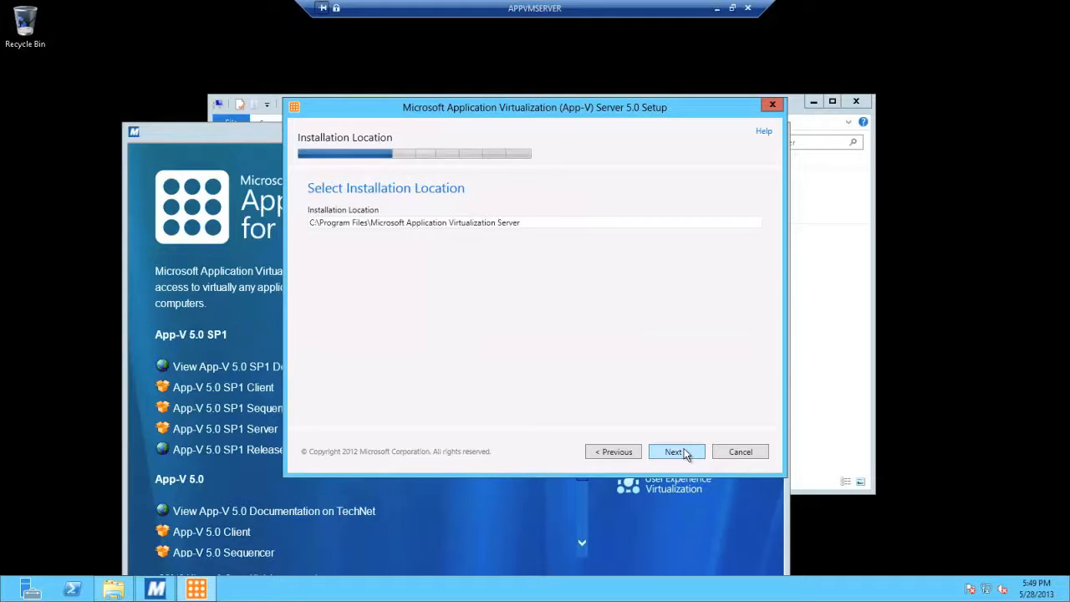
# Accept defaults for installation location, management database, machine account and reporting database.
pyautogui.click(673, 451)
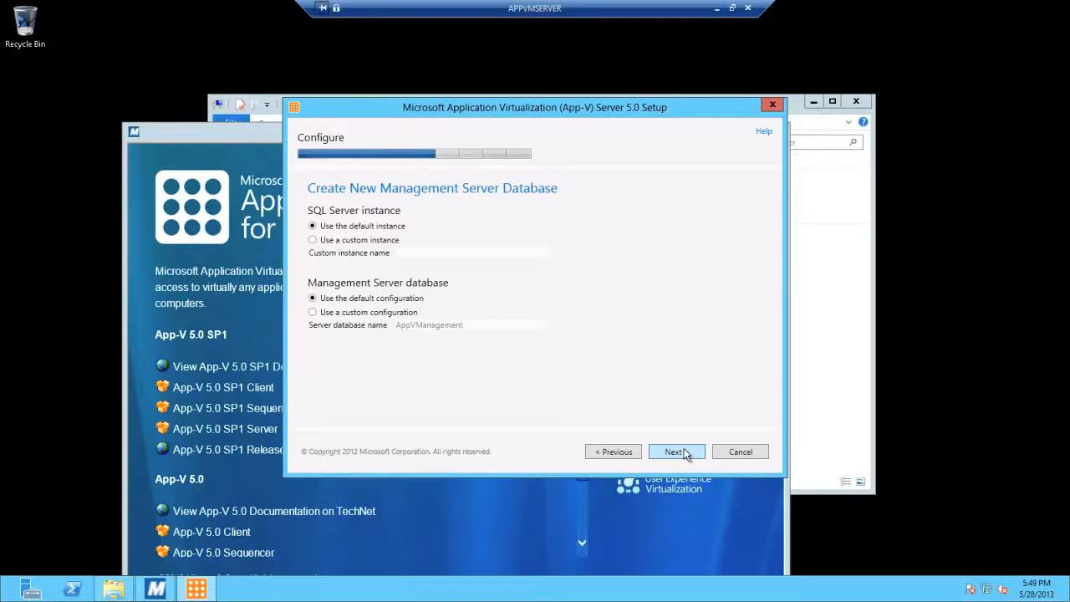
pyautogui.click(675, 452)
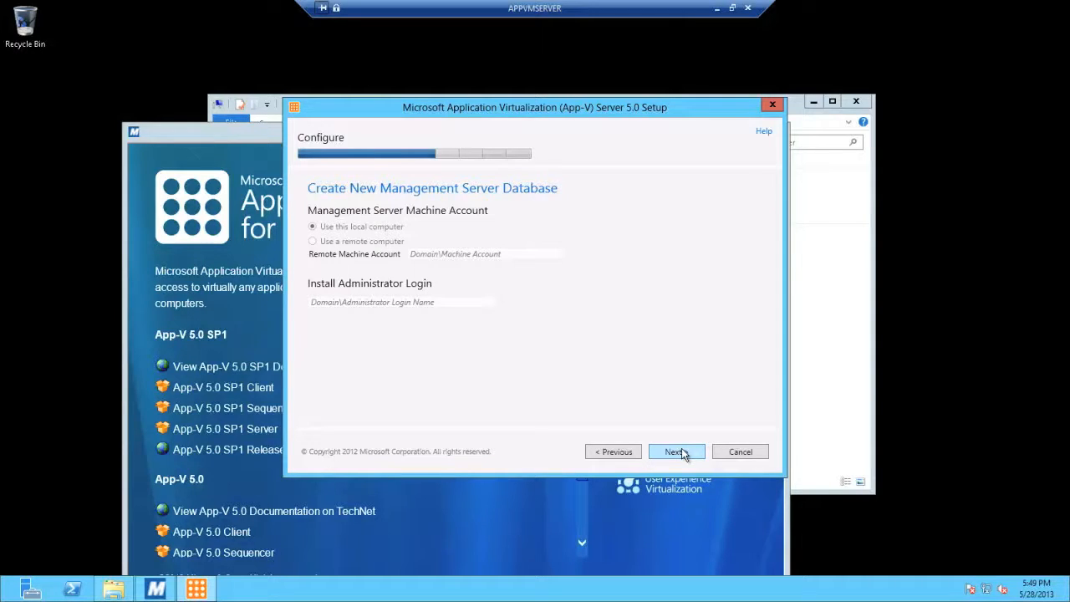
pyautogui.moveTo(640, 428)
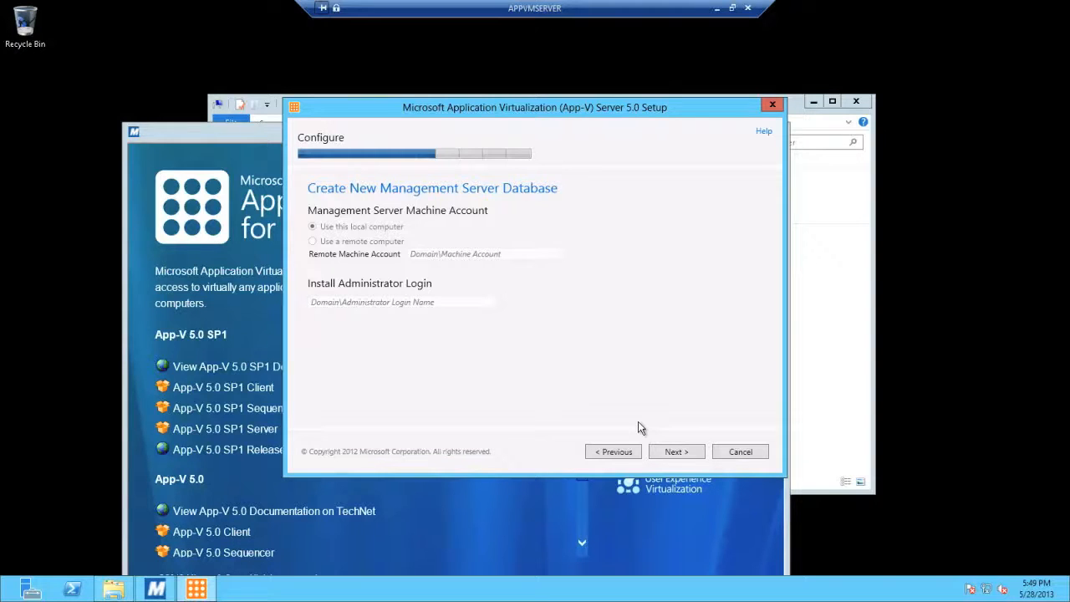
pyautogui.click(675, 451)
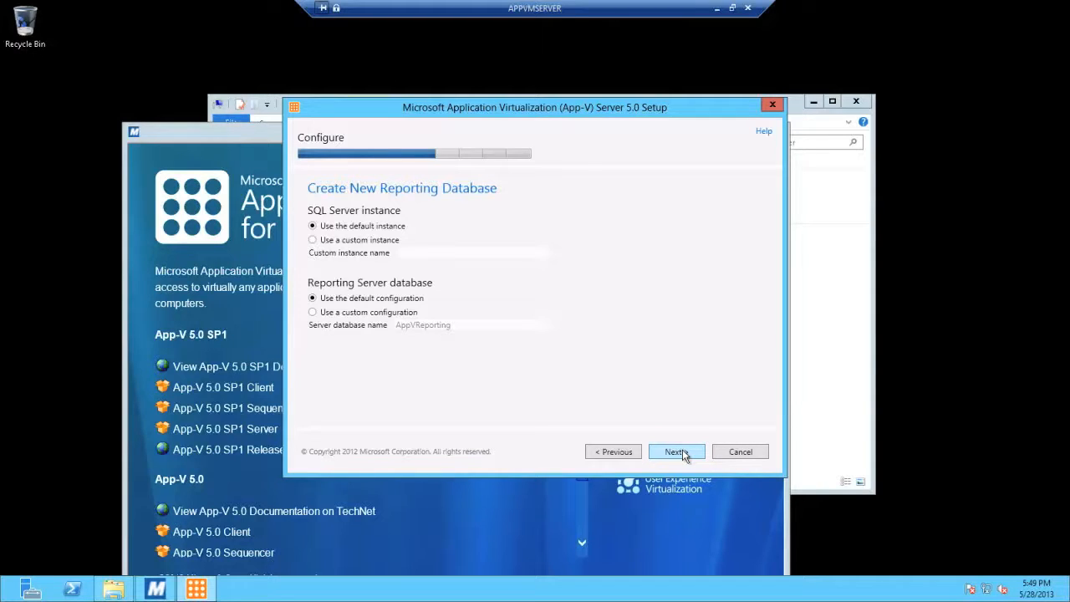
pyautogui.click(675, 452)
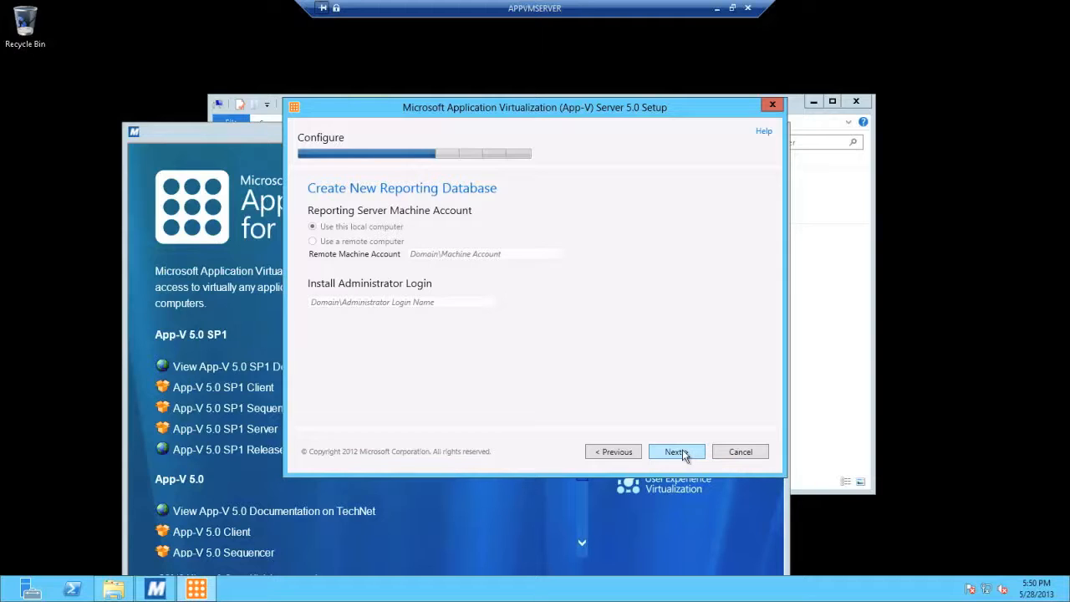
# Keep the reporting database on 'Use this local computer' and continue.
pyautogui.click(676, 452)
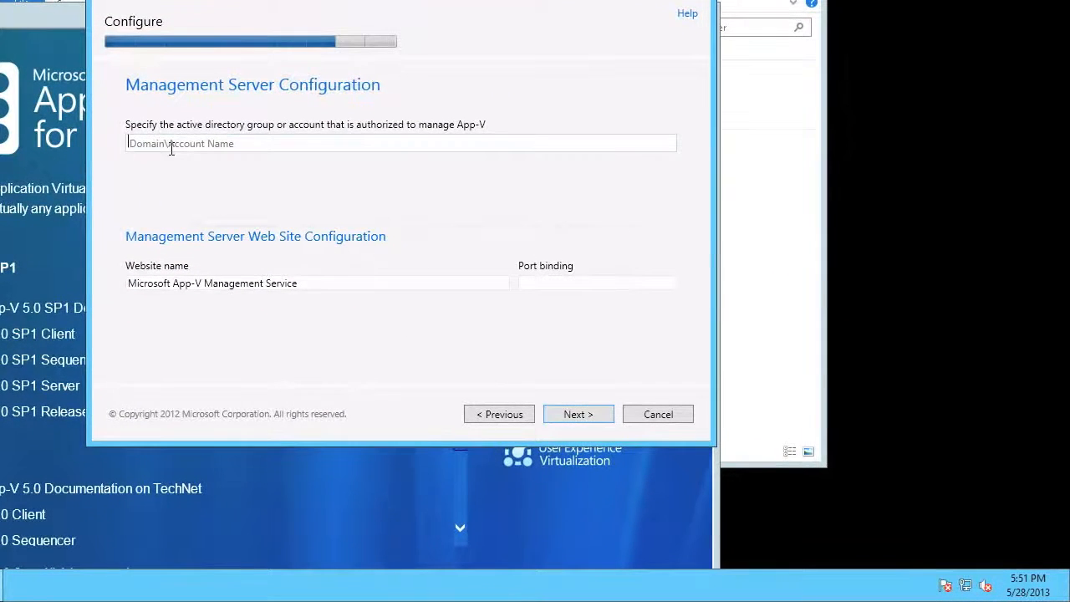
# Enter the domain group 'Roymon\AppVAdmins' as the authorized management account.
pyautogui.write('Ron')
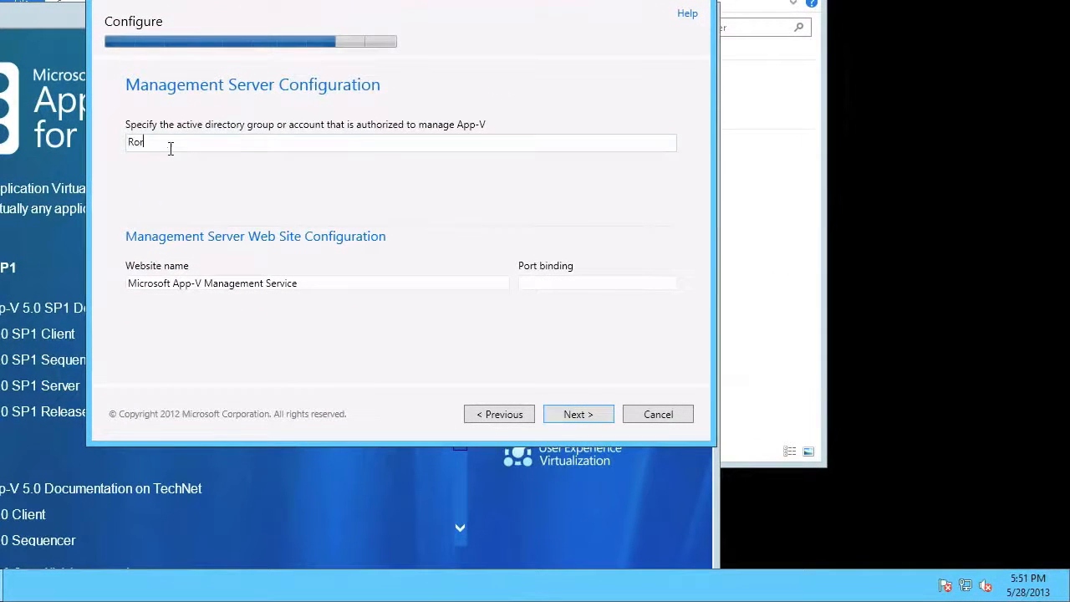
pyautogui.write('ymon\\A')
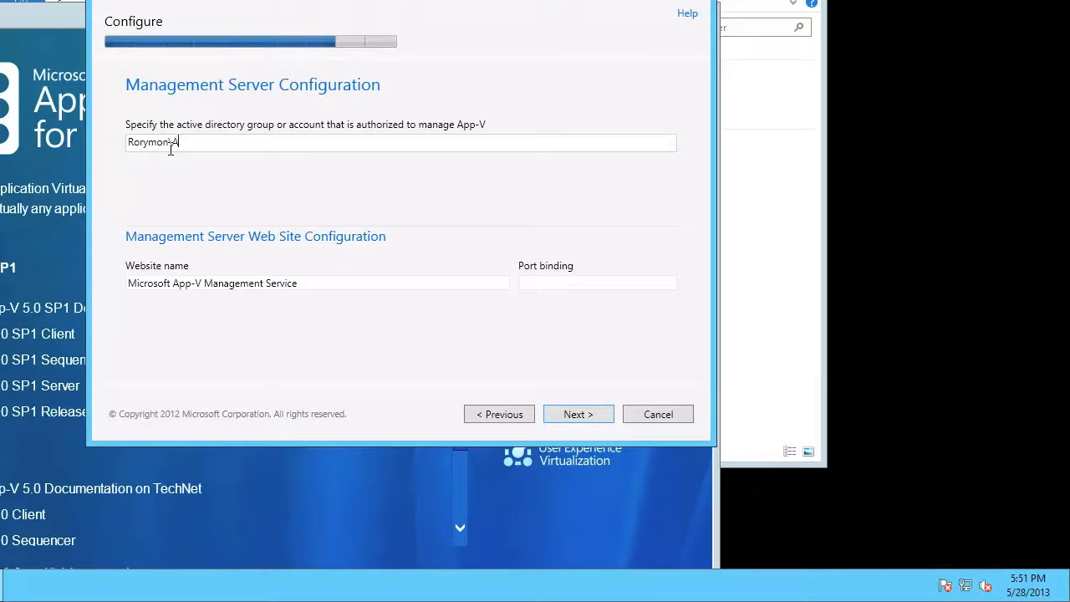
pyautogui.write('ppVAdmins')
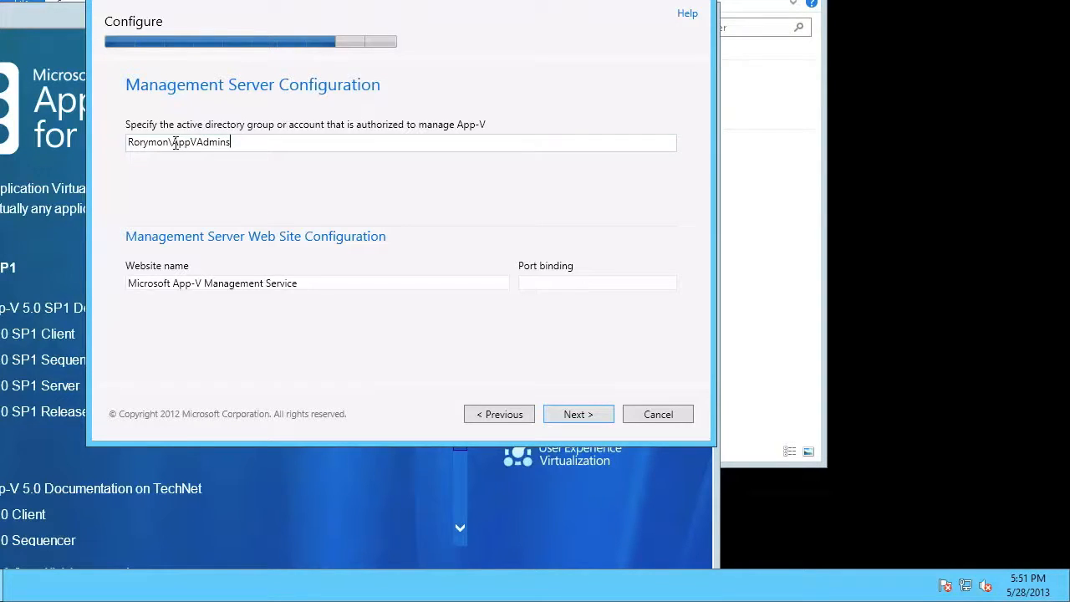
pyautogui.moveTo(646, 208)
pyautogui.write('316')
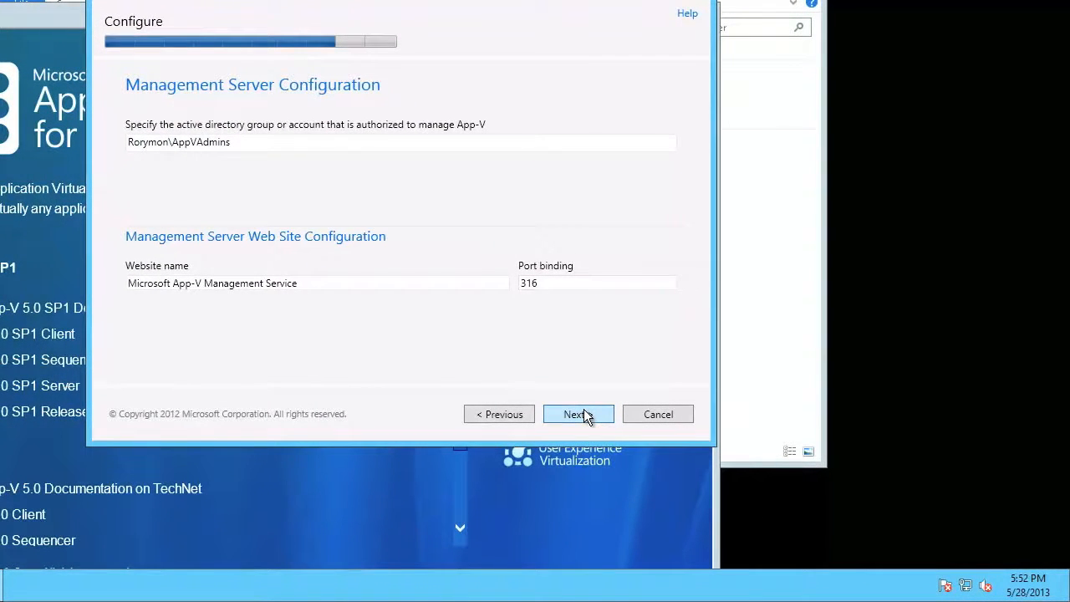
# Move to Publishing Server Configuration and set the publishing port to 317.
pyautogui.click(578, 414)
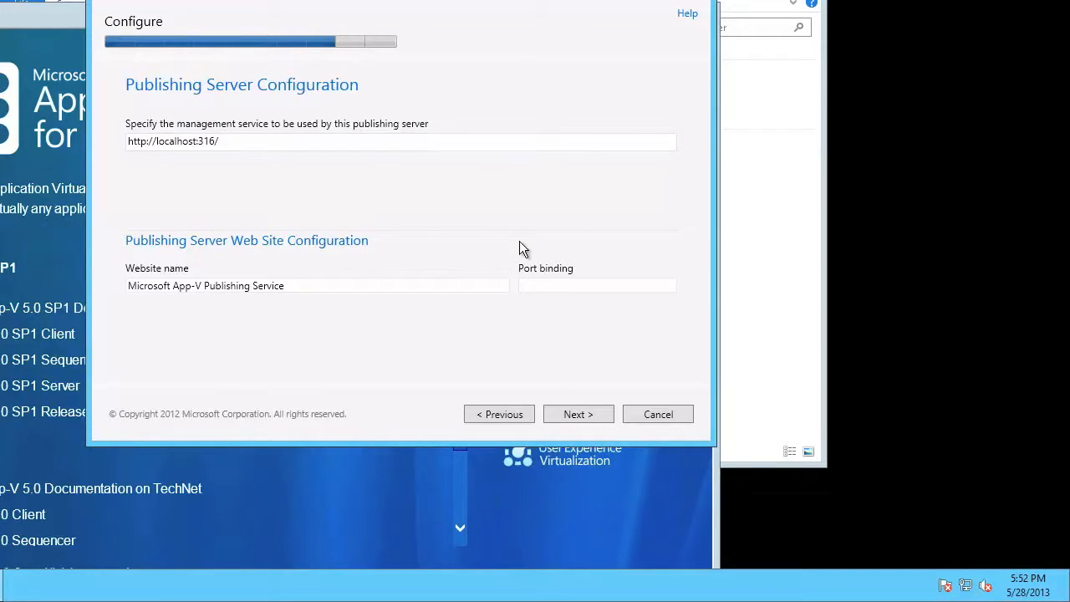
pyautogui.click(596, 285)
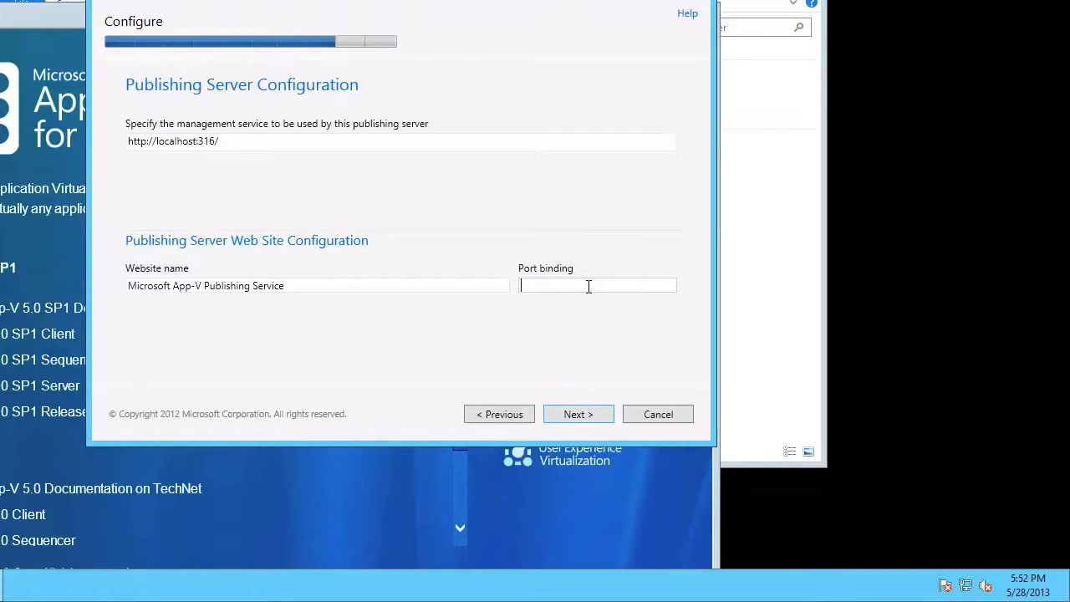
pyautogui.write('31')
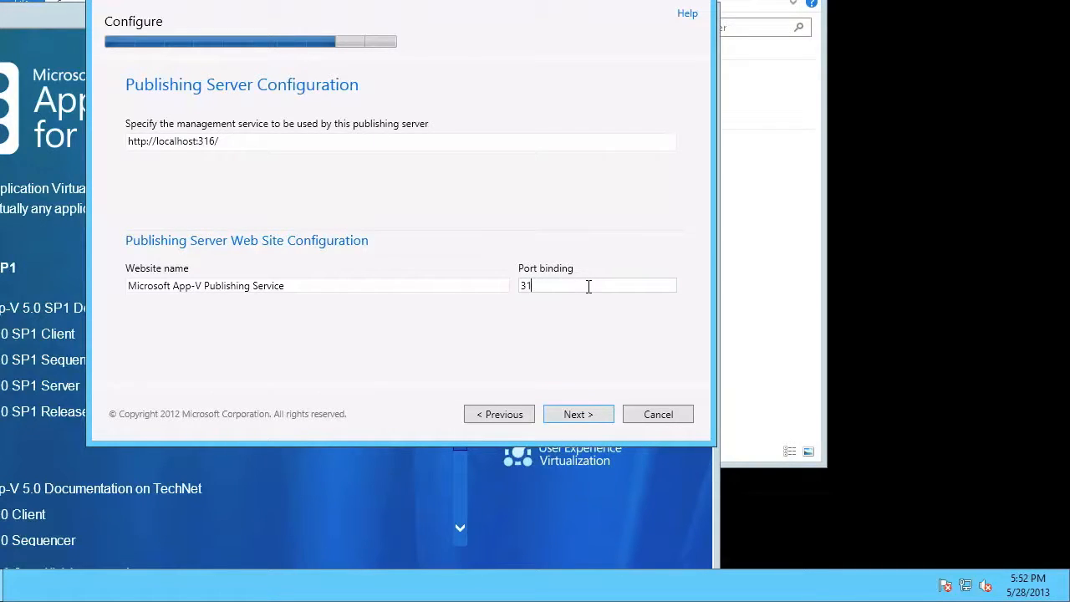
pyautogui.write('7')
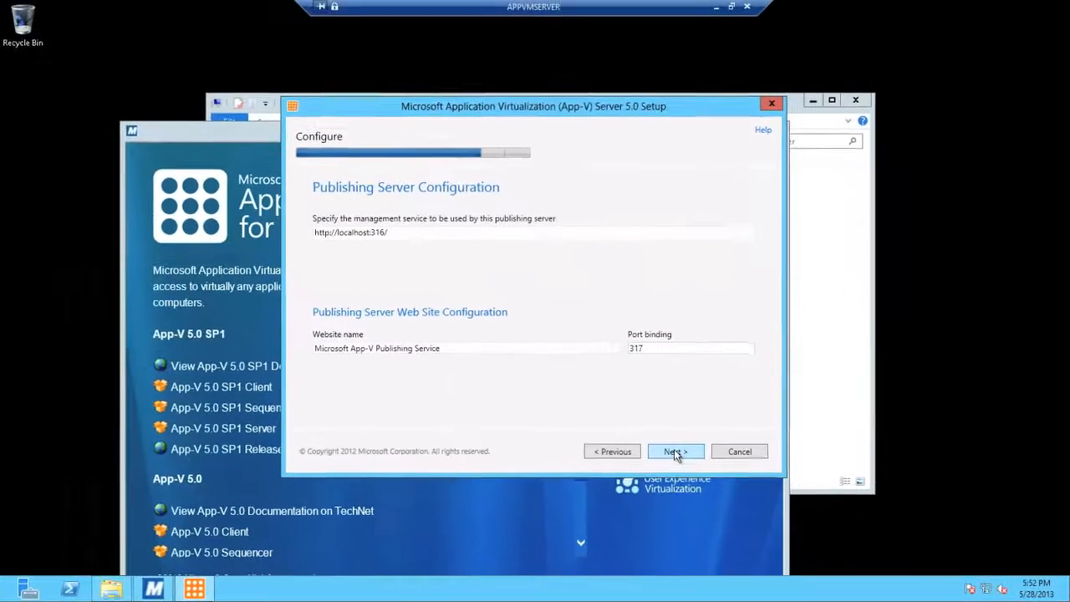
# Move to Reporting Server Configuration and set the reporting port to 318.
pyautogui.click(674, 452)
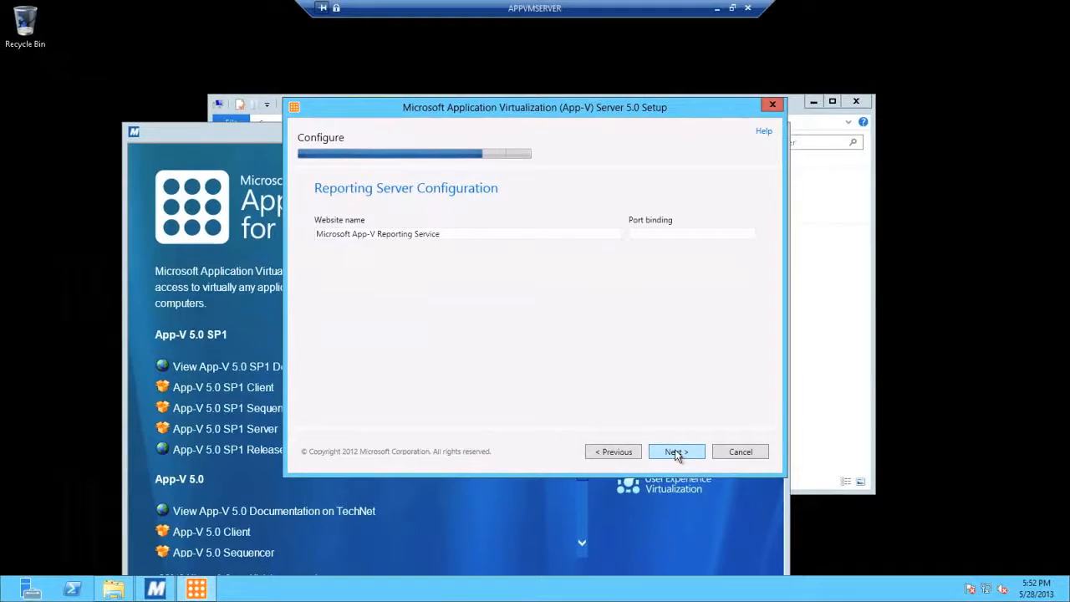
pyautogui.click(691, 234)
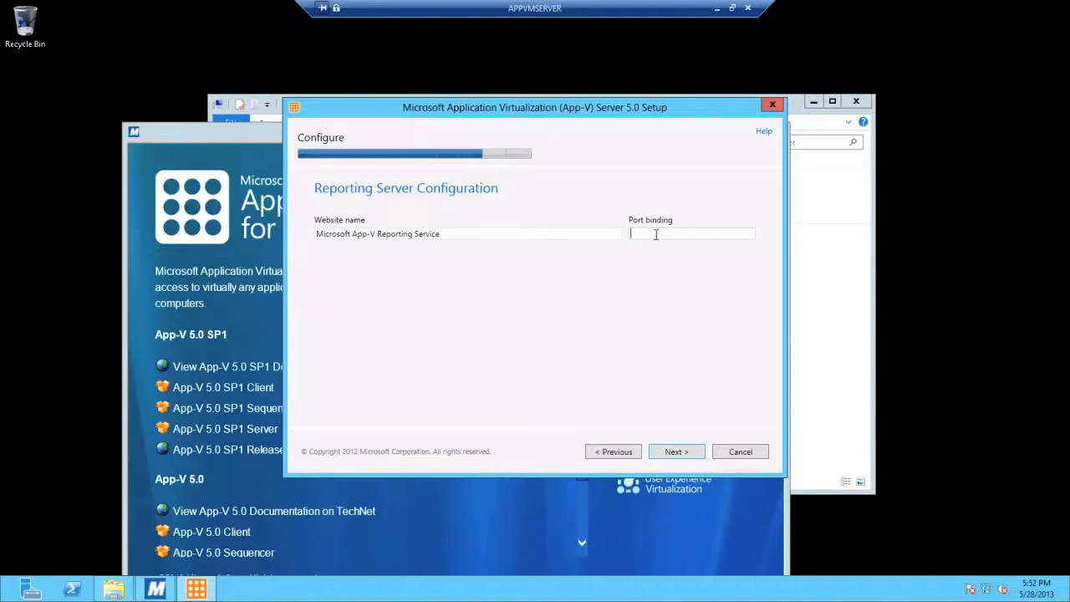
pyautogui.write('318')
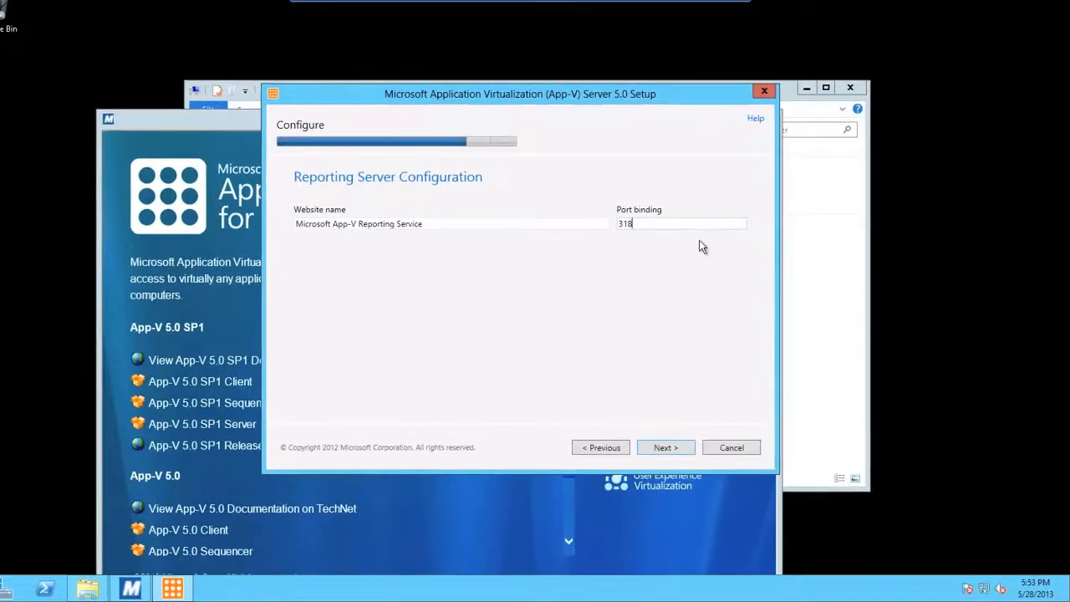
# Review the Ready for Installation summary and install all five server features.
pyautogui.click(665, 447)
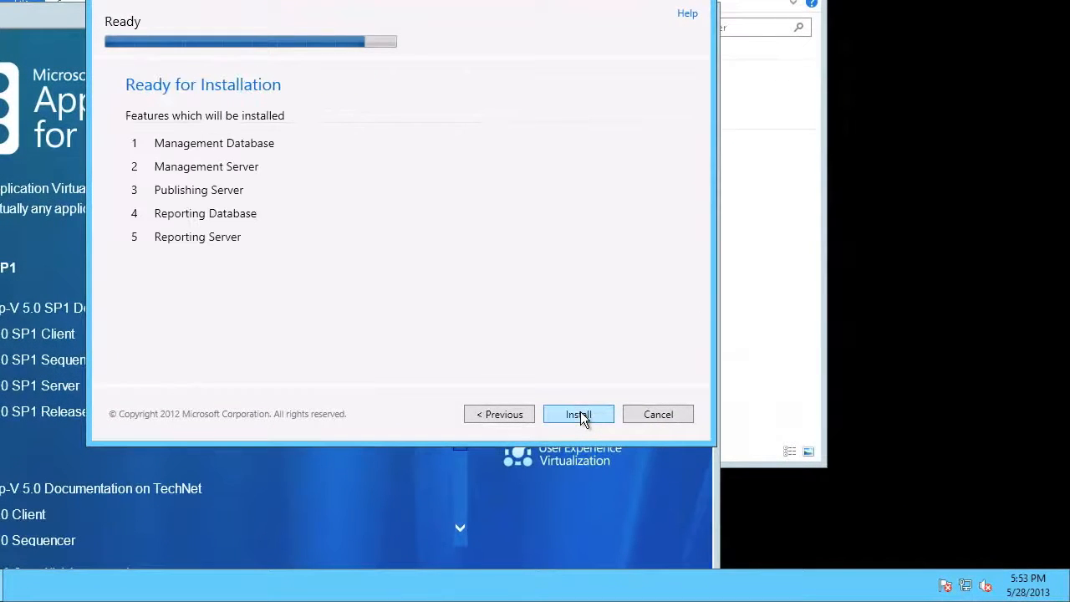
pyautogui.moveTo(589, 388)
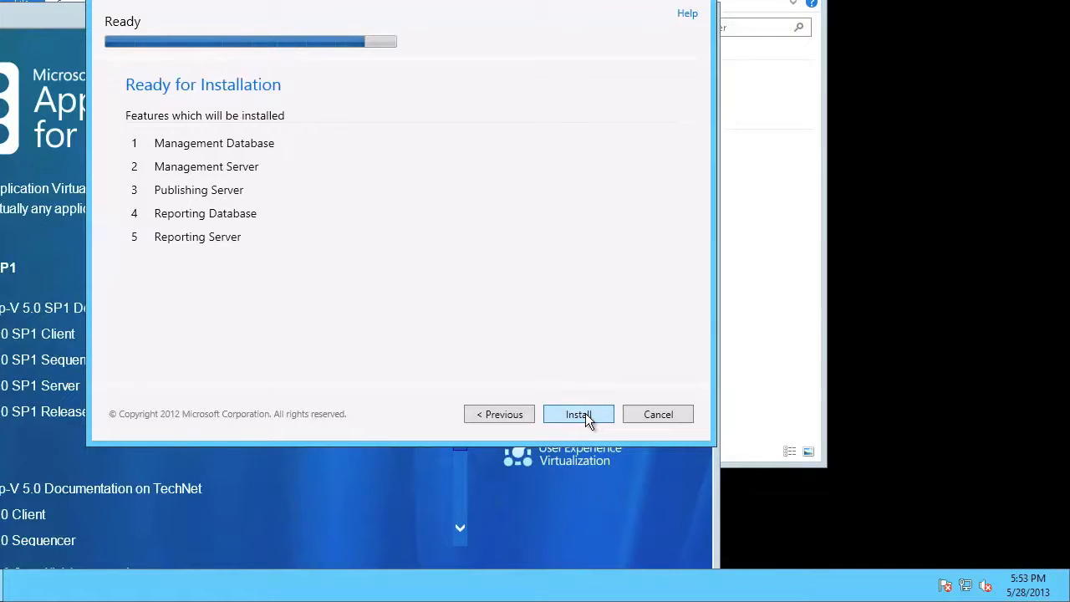
pyautogui.click(578, 414)
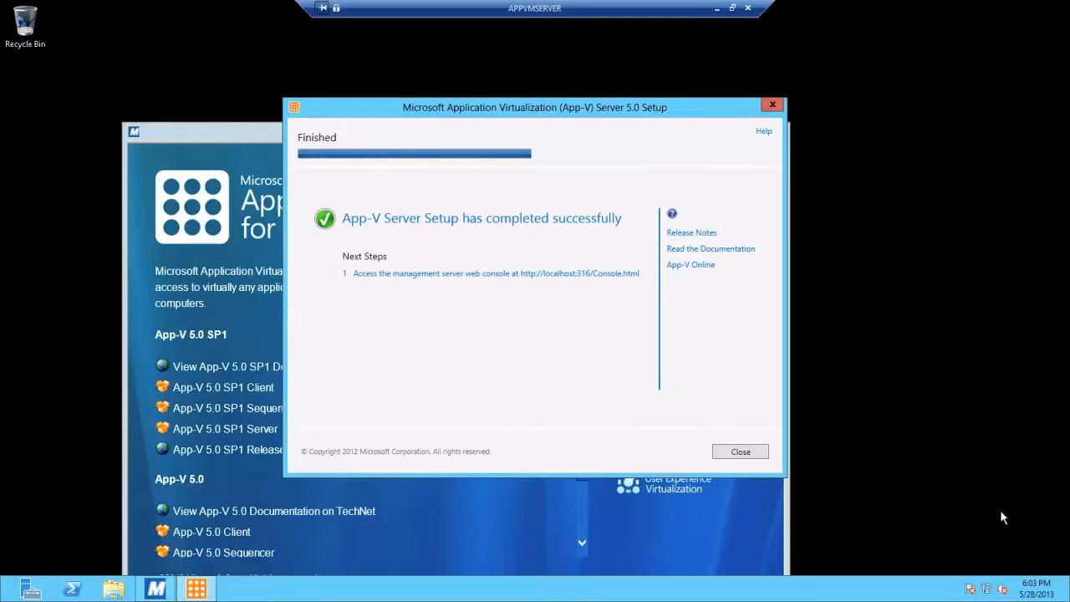
pyautogui.moveTo(366, 367)
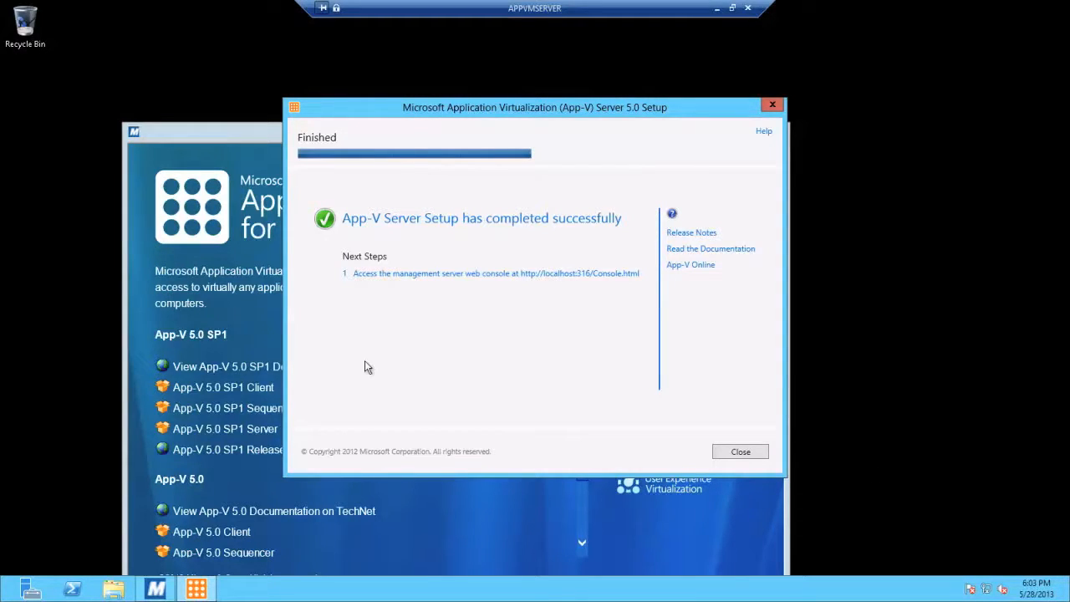
pyautogui.moveTo(596, 274)
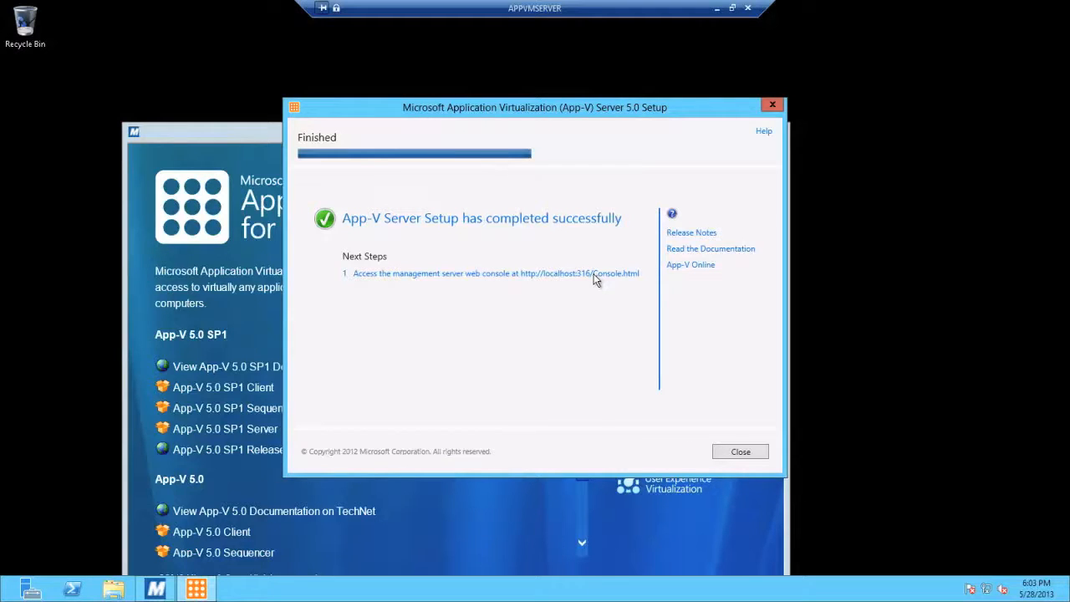
pyautogui.moveTo(583, 274)
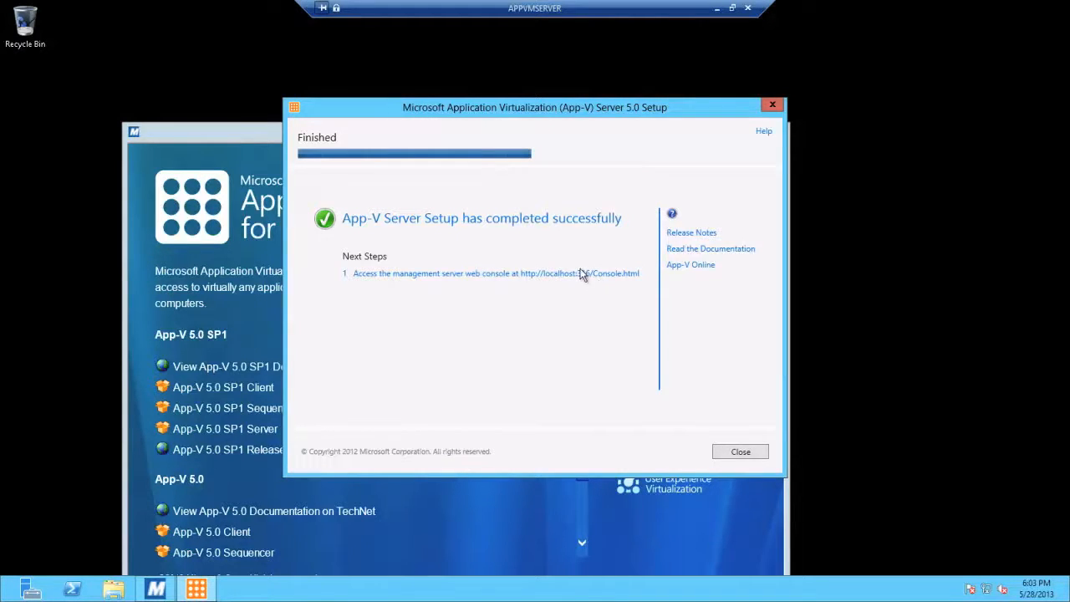
pyautogui.moveTo(750, 379)
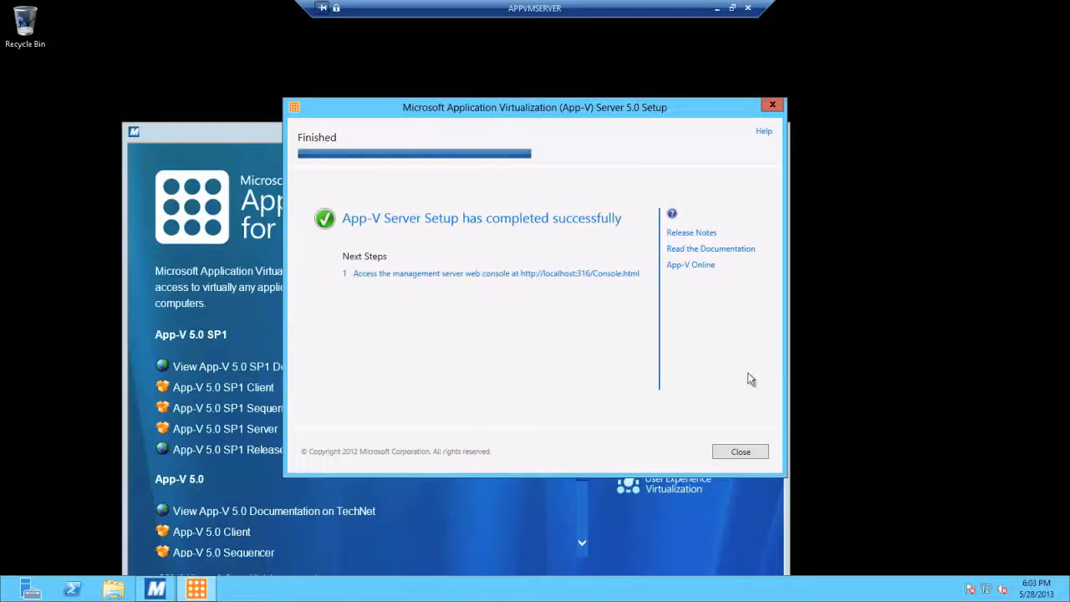
# Close the completed App-V server setup wizard and the MDOP launcher window.
pyautogui.click(739, 452)
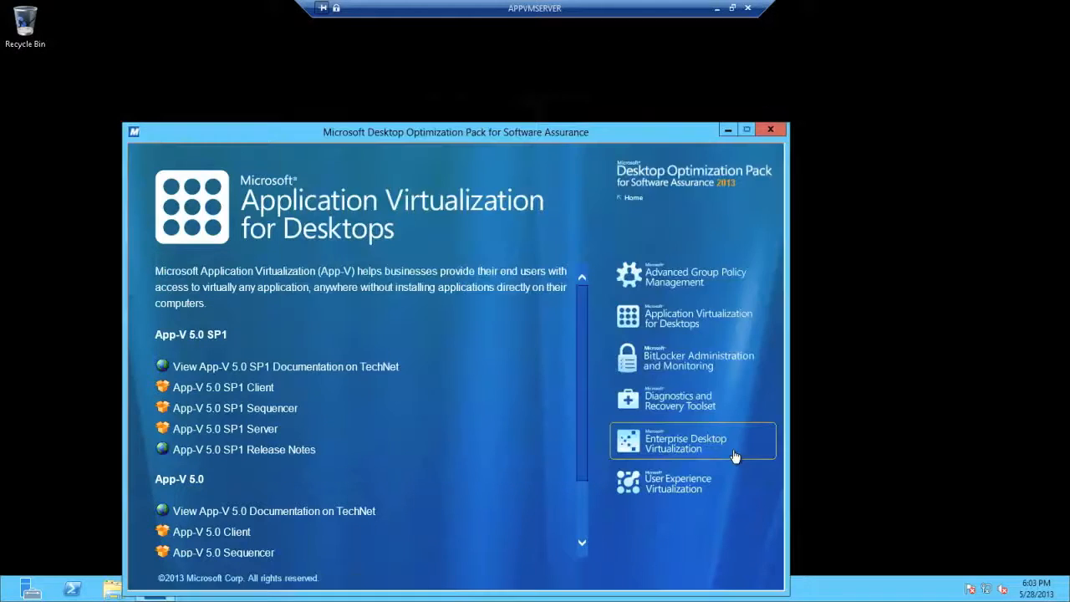
pyautogui.moveTo(770, 130)
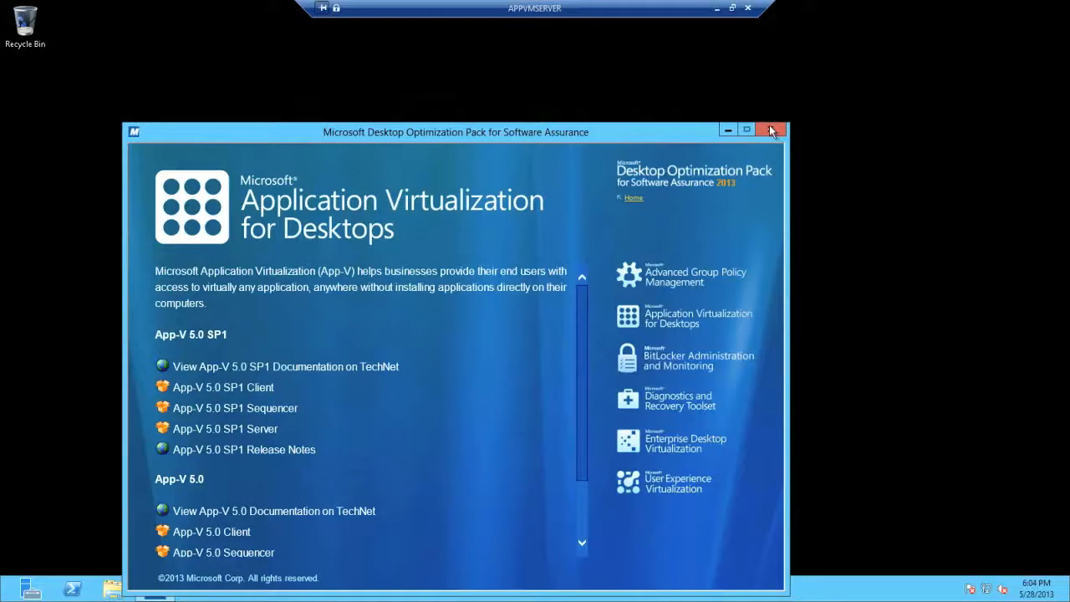
pyautogui.click(770, 132)
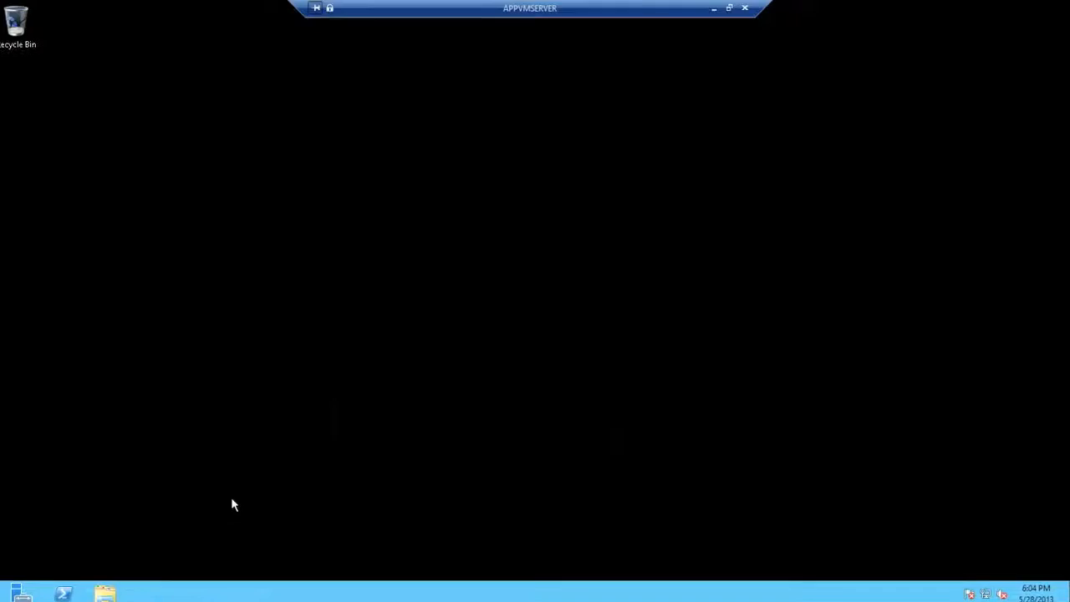
pyautogui.rightClick(13, 592)
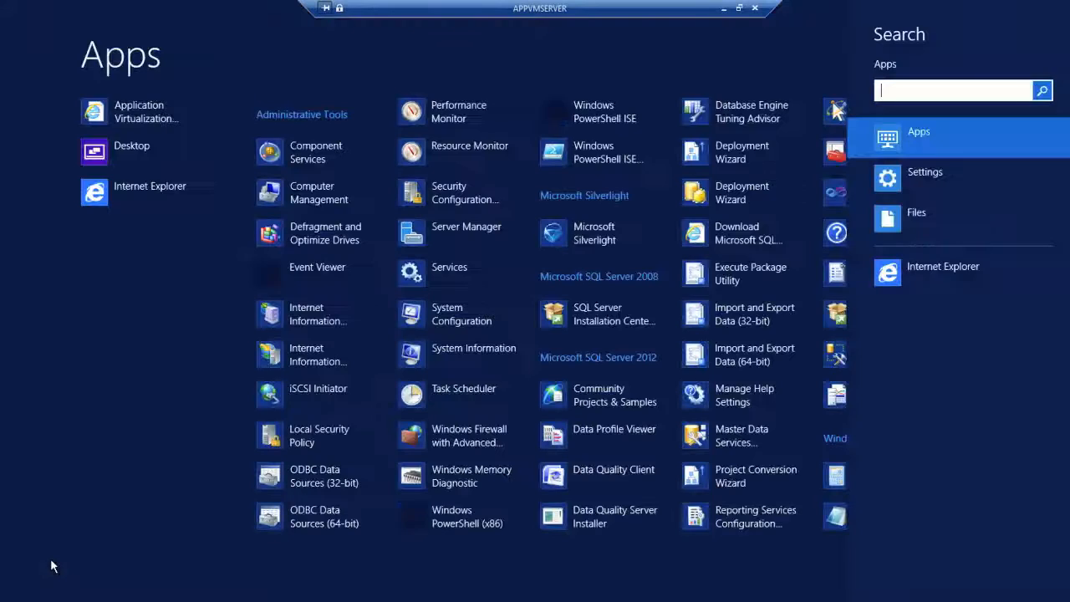
pyautogui.moveTo(95, 112)
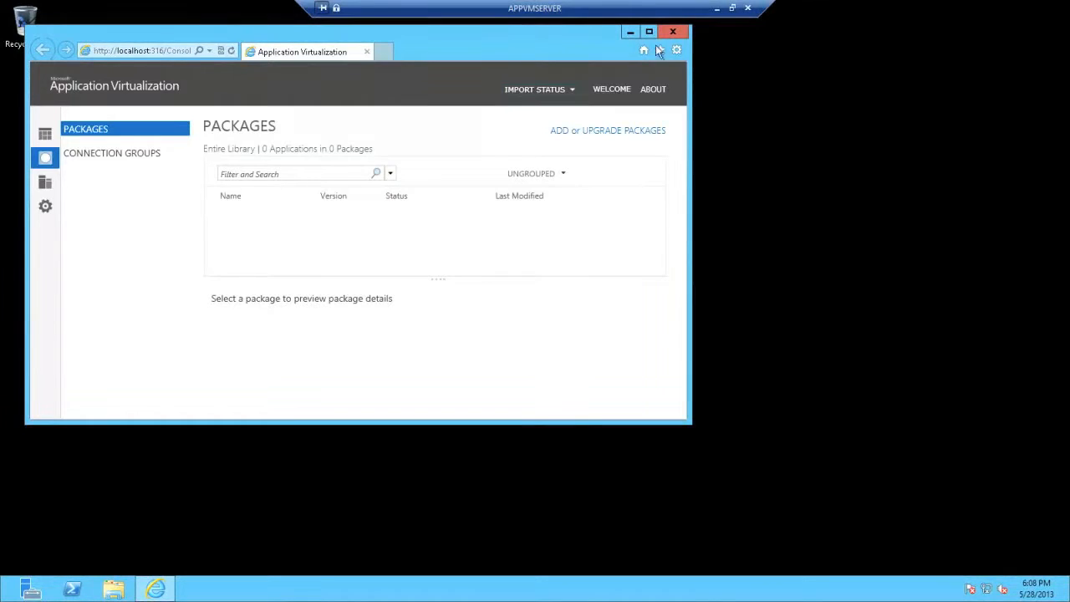
pyautogui.click(649, 32)
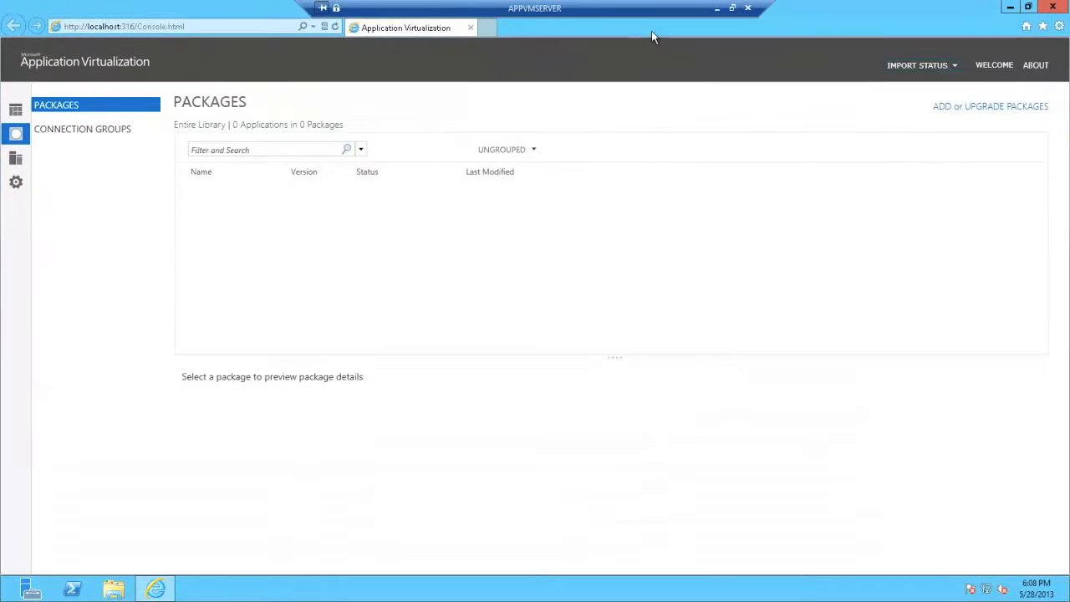